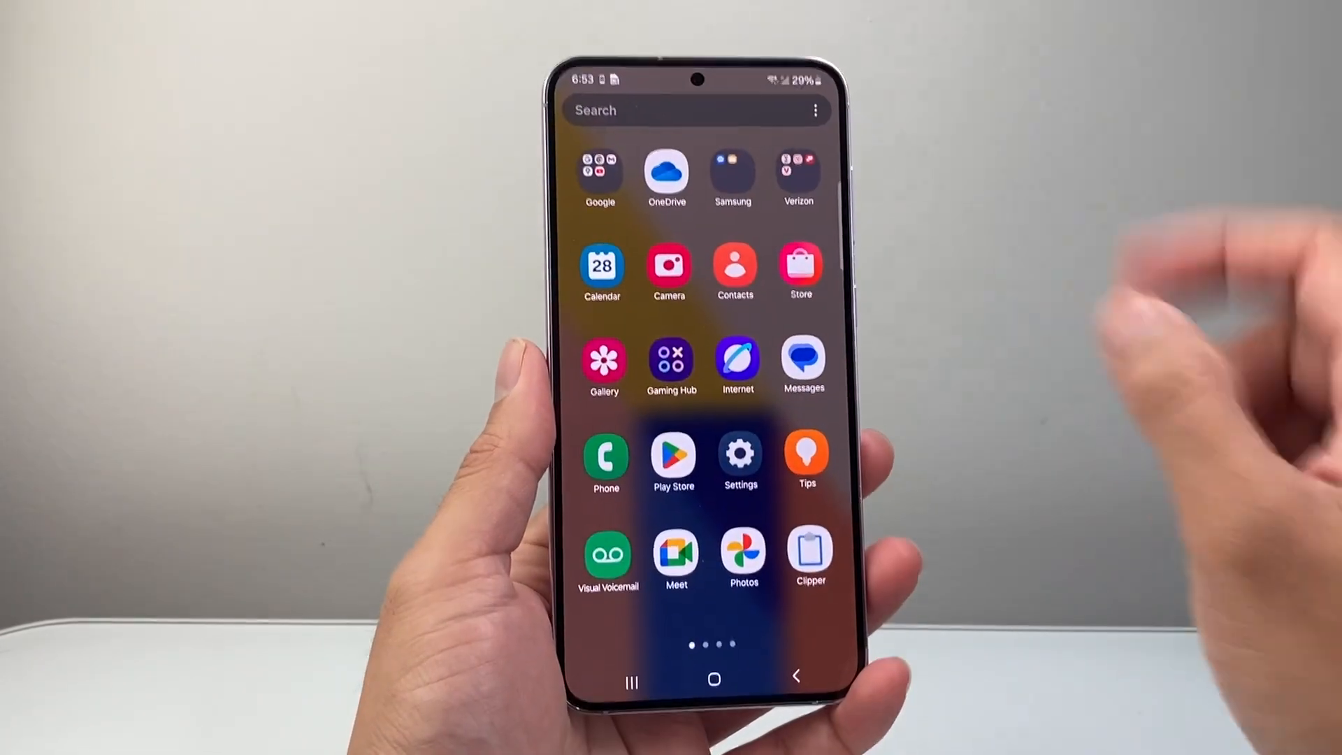
From the home screen, go into Settings and reach the Connections page
click(738, 453)
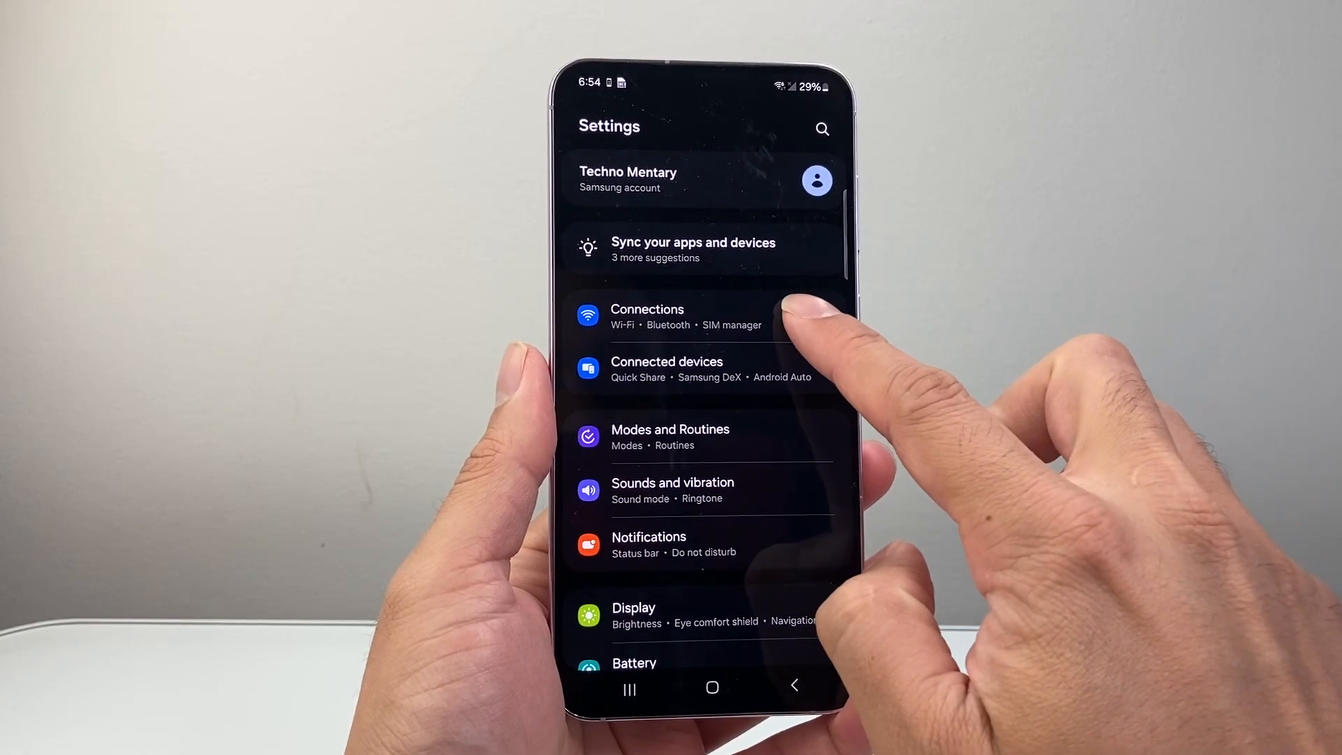
click(685, 317)
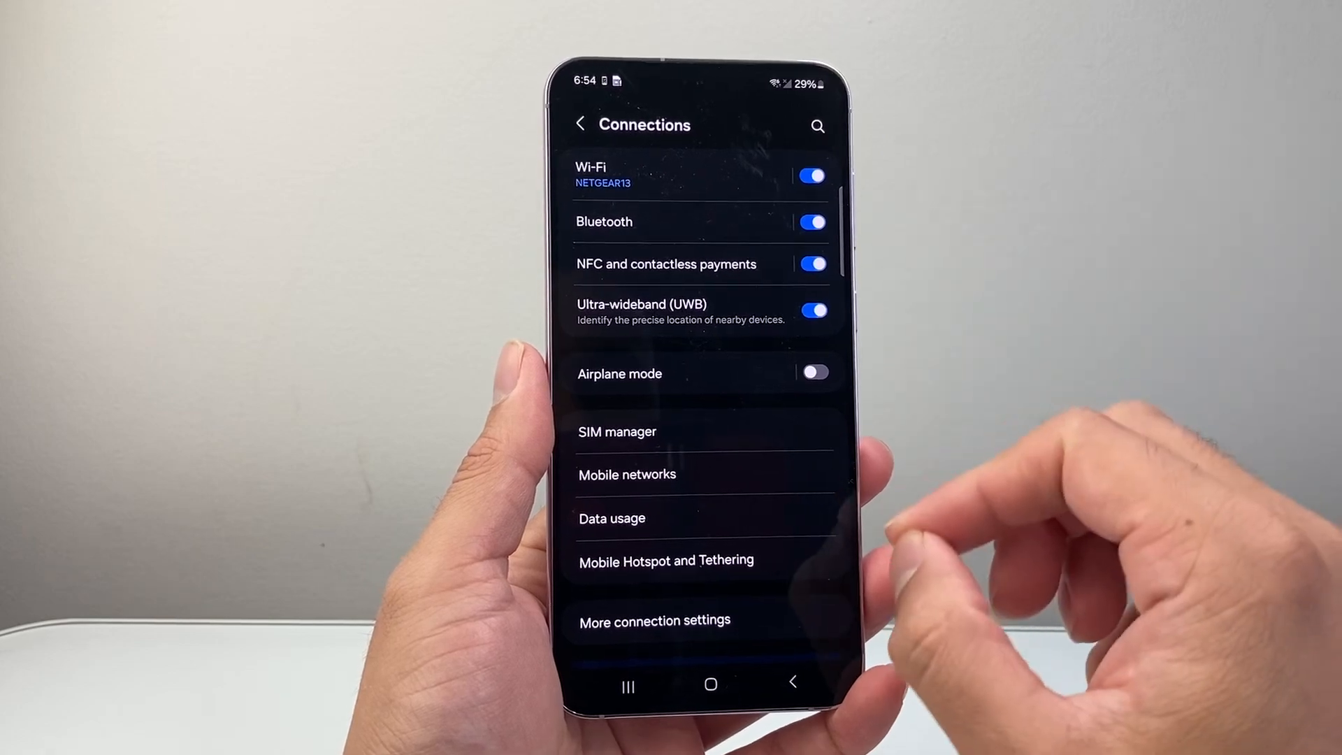
In Wi-Fi, bring up the connected NETGEAR13 network's details with auto reconnect on
click(608, 174)
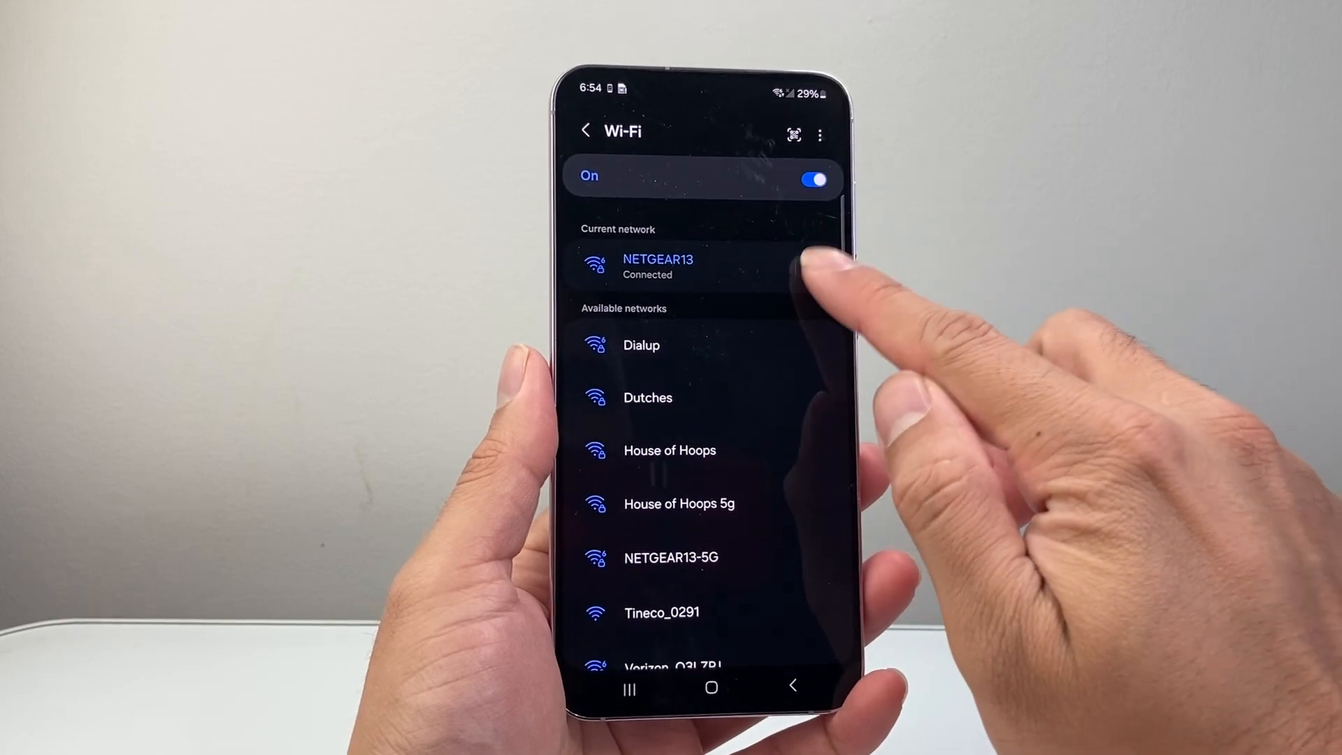
click(657, 266)
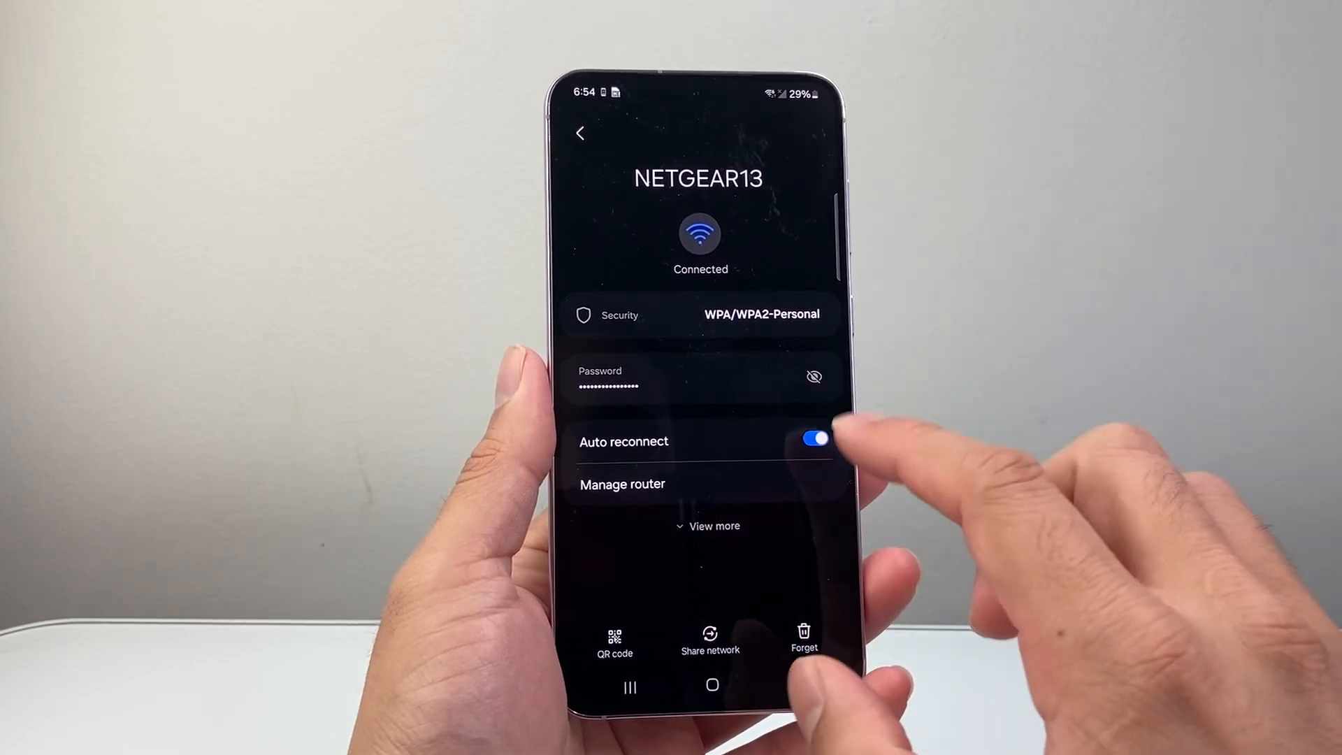
Expand View more to check IP settings, proxy, metered network and MAC address type, then return to the Wi-Fi list
click(707, 526)
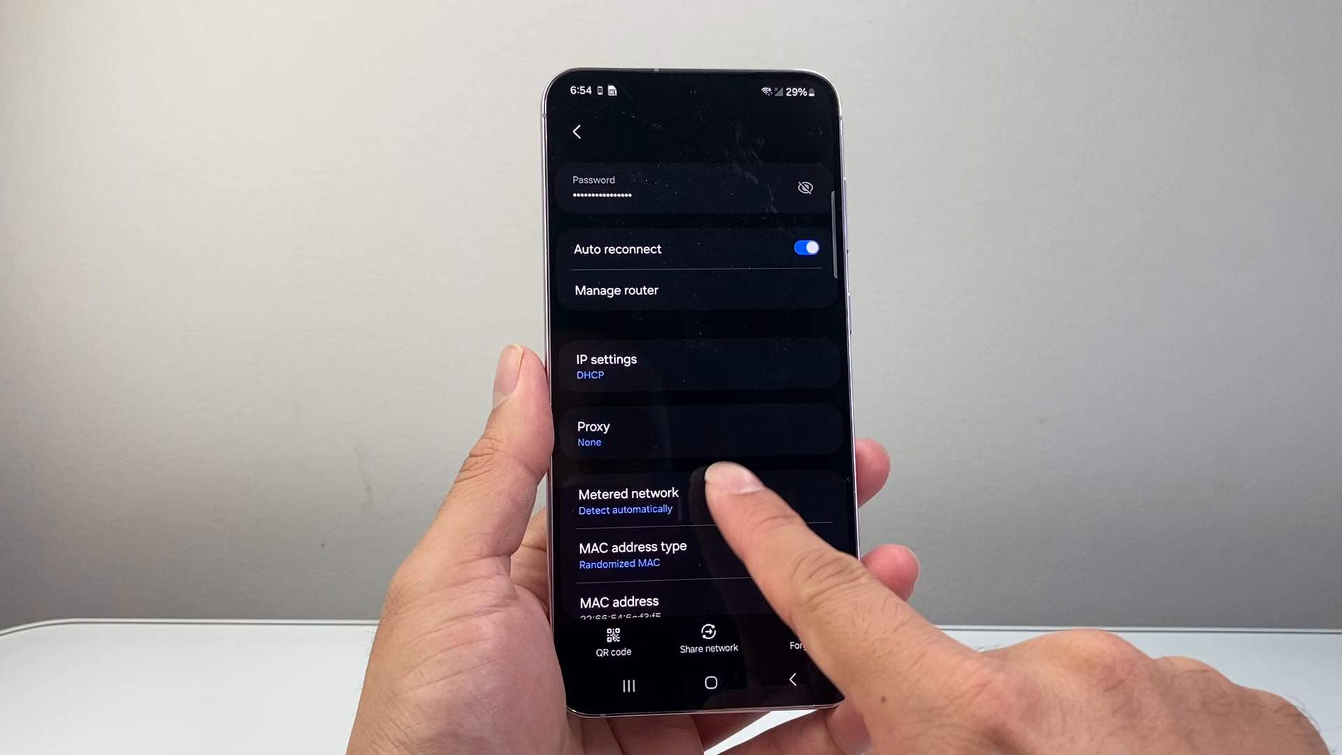
click(627, 502)
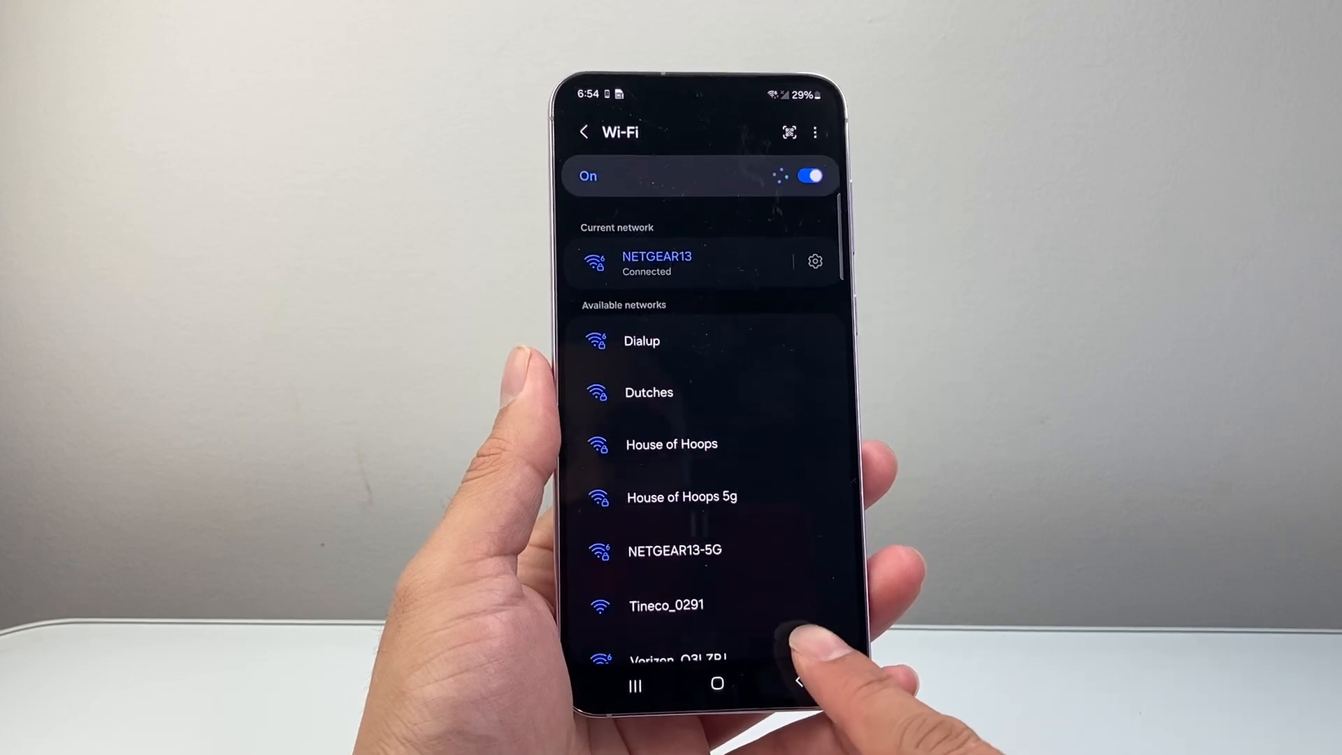
Back out to the main Settings list and reach the Battery page to confirm power saving is off
click(586, 132)
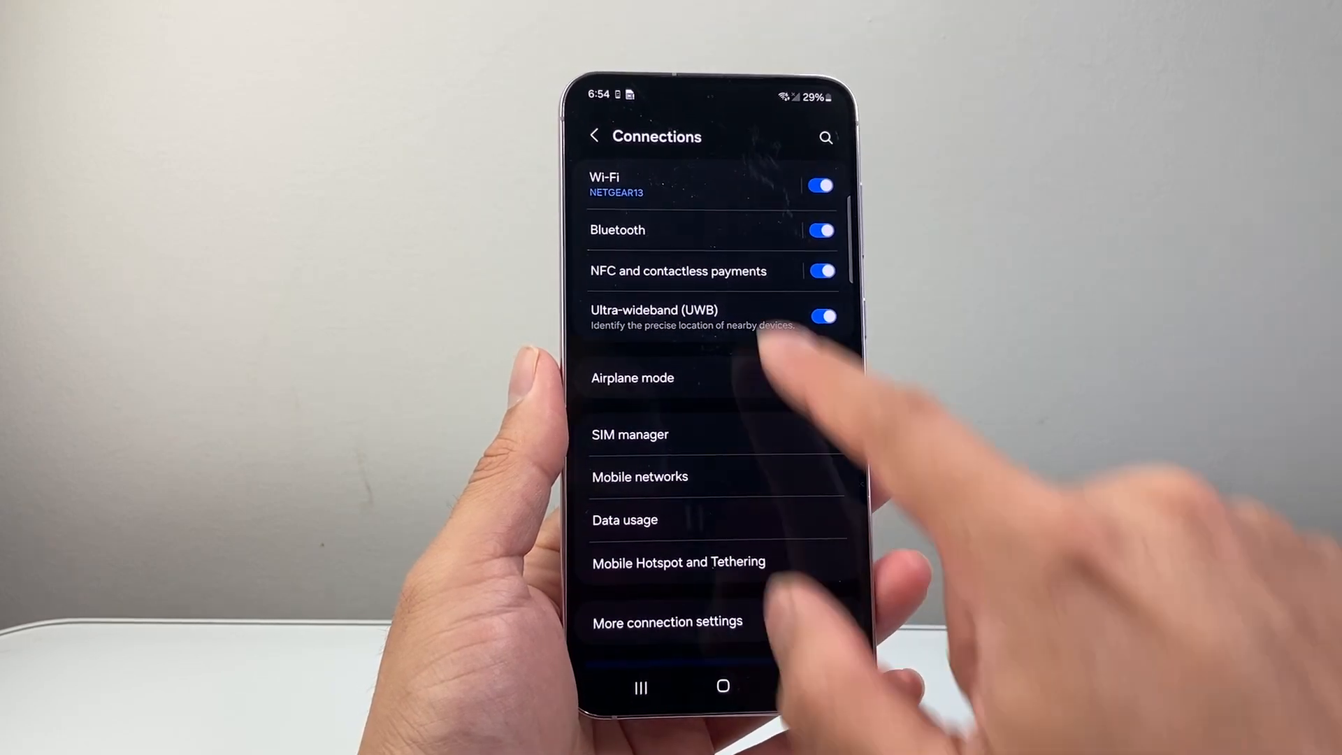
click(594, 136)
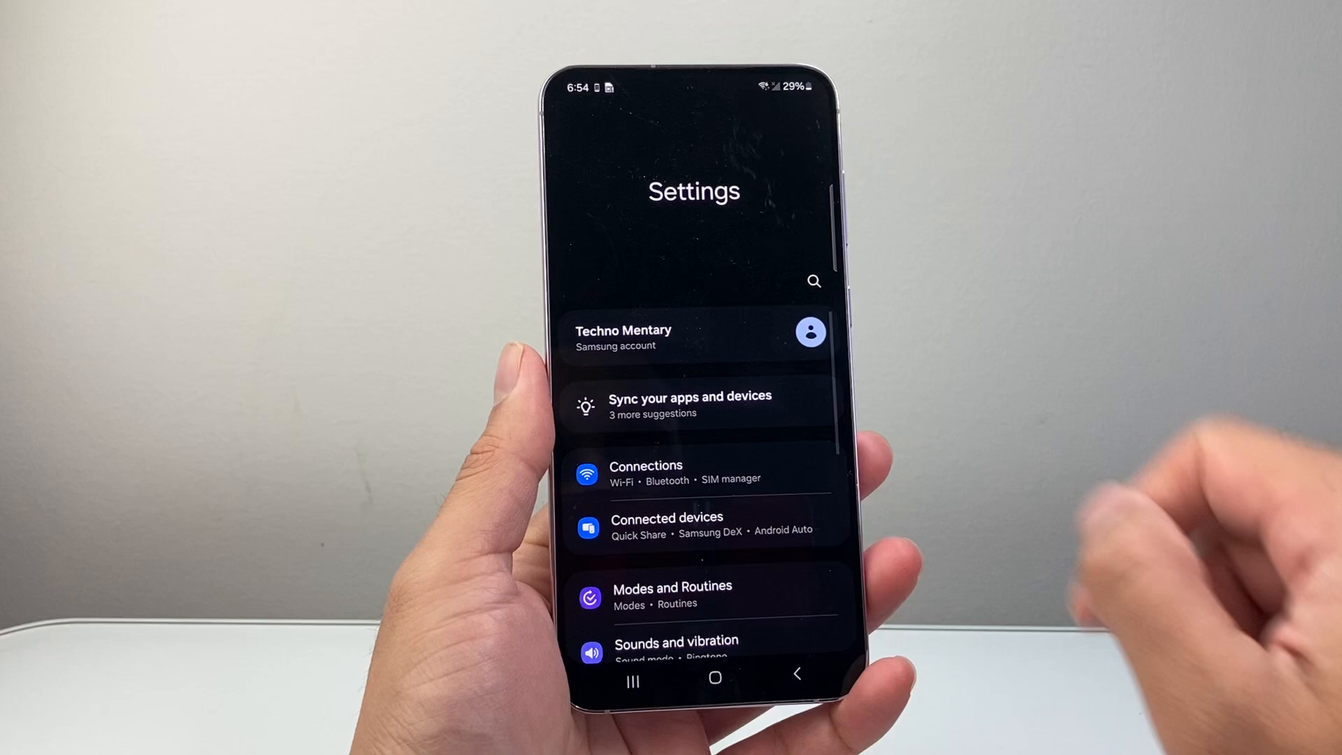
scroll(down, 3)
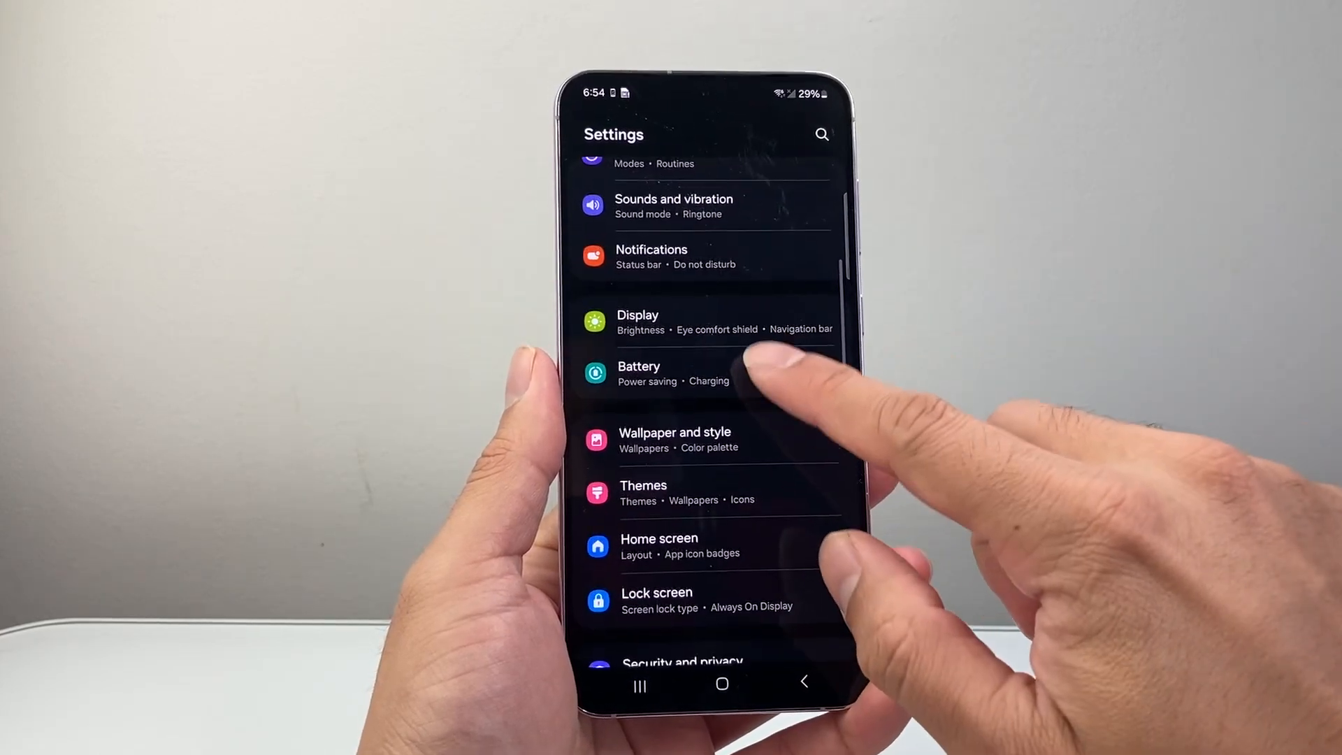
click(669, 374)
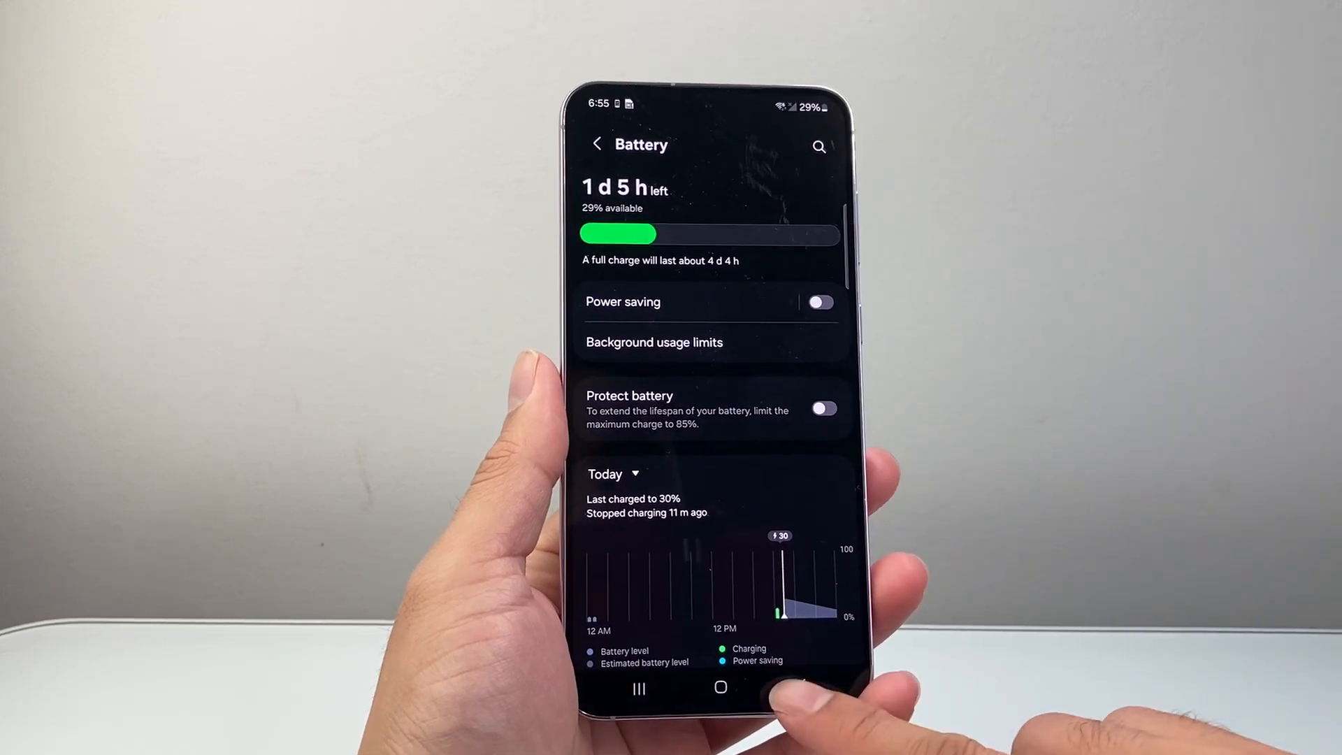
Return to Settings and go through About phone toward the Reset options for Wi-Fi and Bluetooth
click(597, 144)
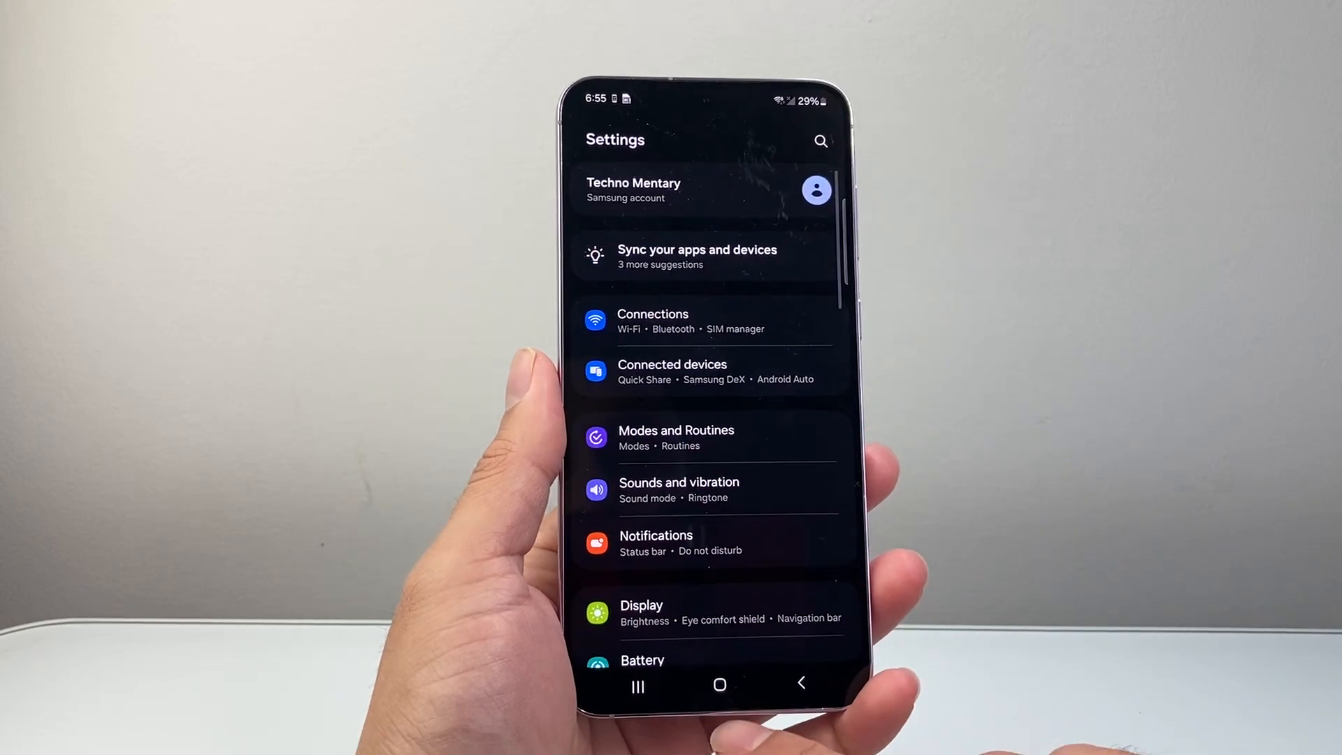
scroll(down, 3)
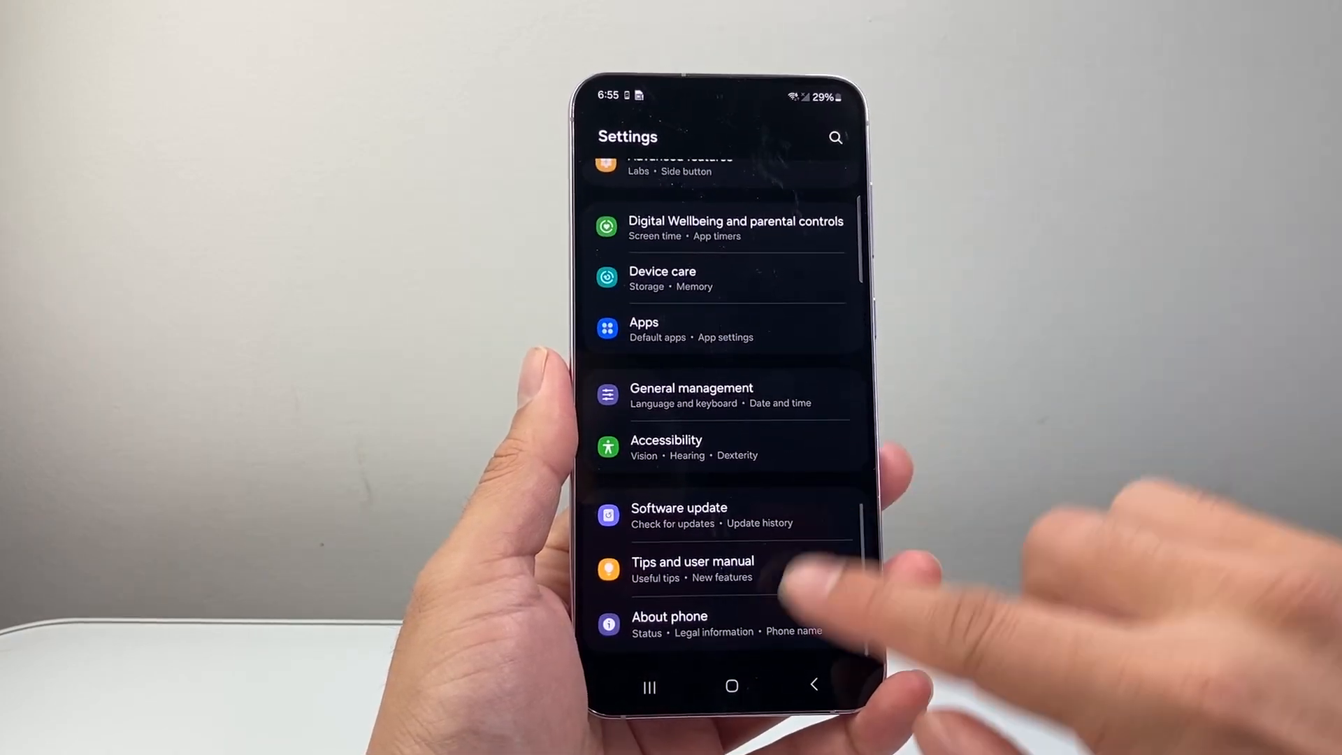
click(669, 623)
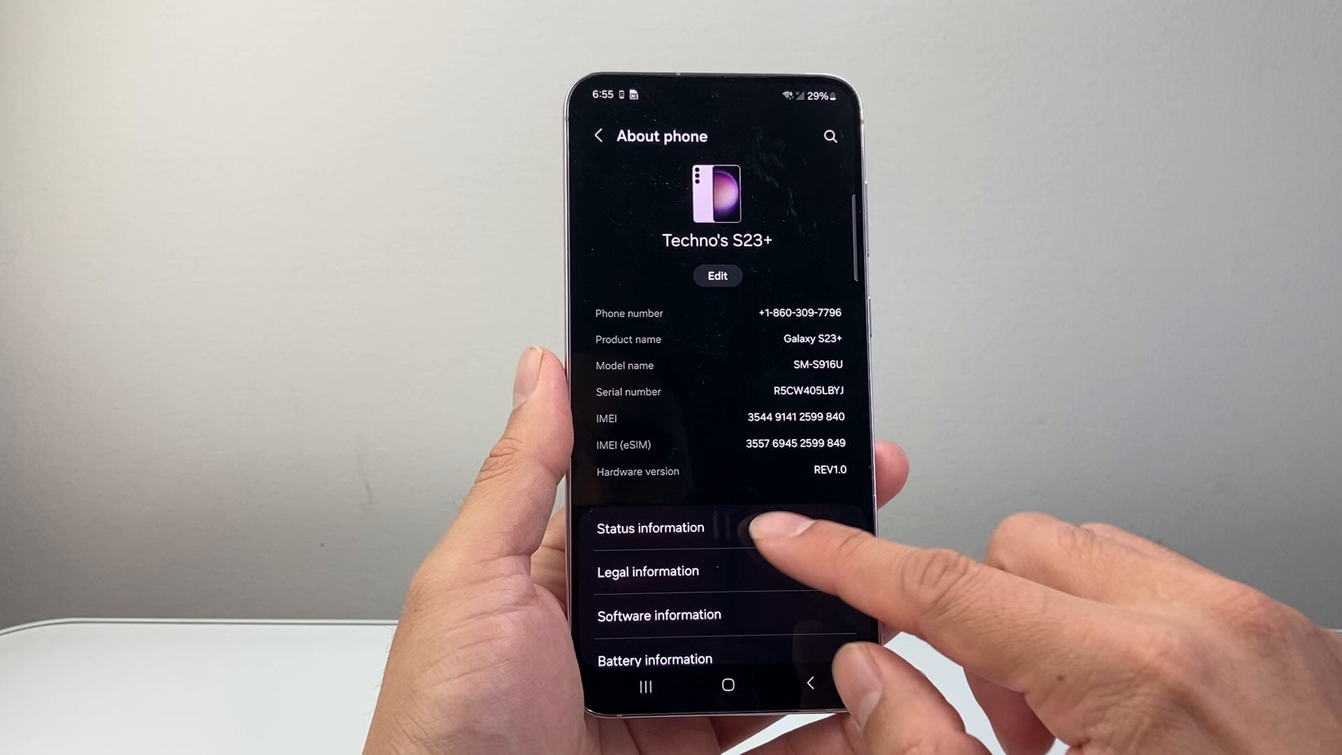
scroll(down, 3)
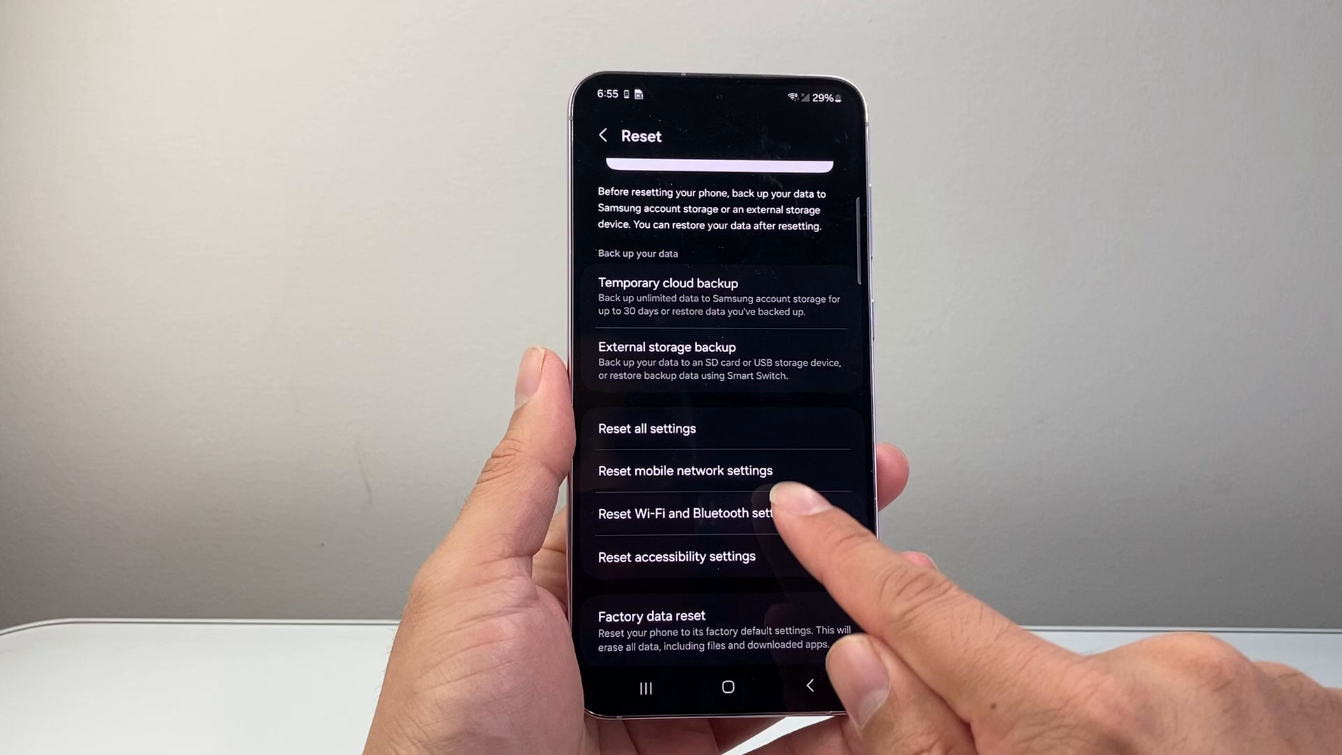
click(685, 513)
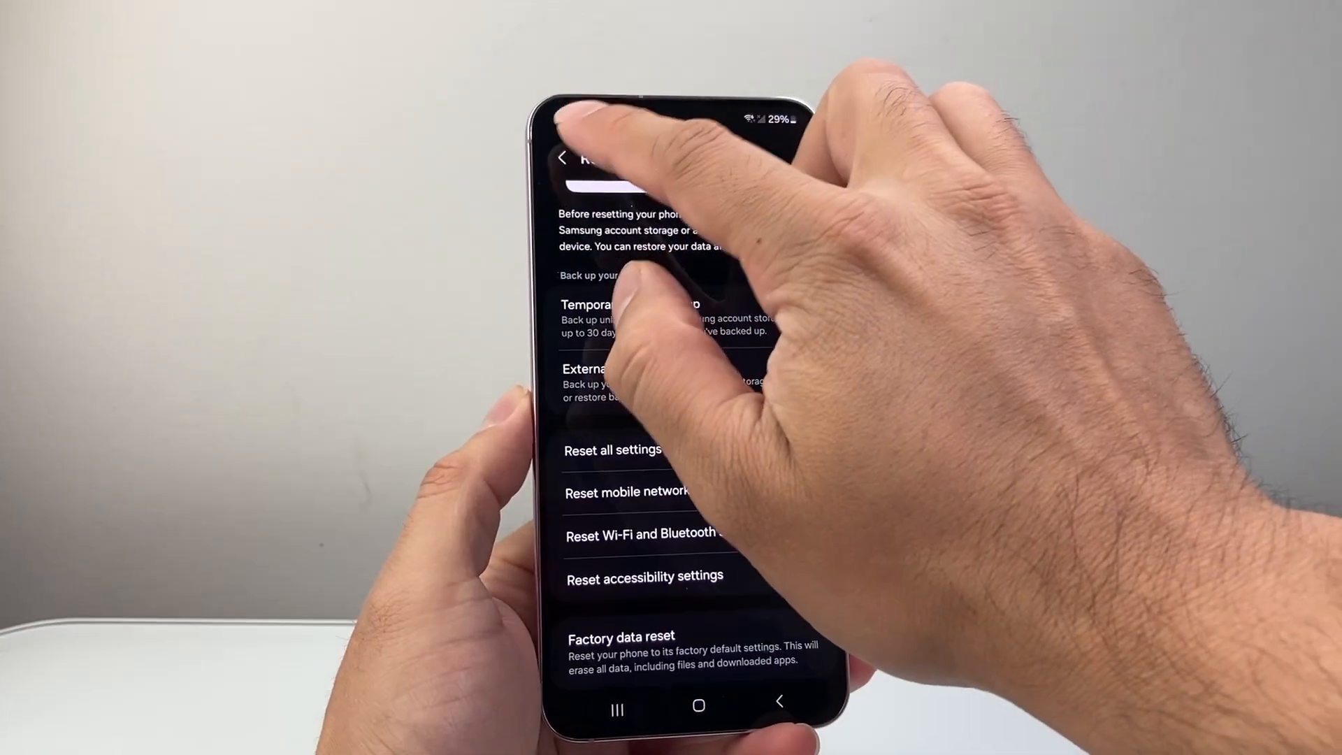
Leave Reset, go through About phone to Software update and confirm the latest version is installed
click(563, 158)
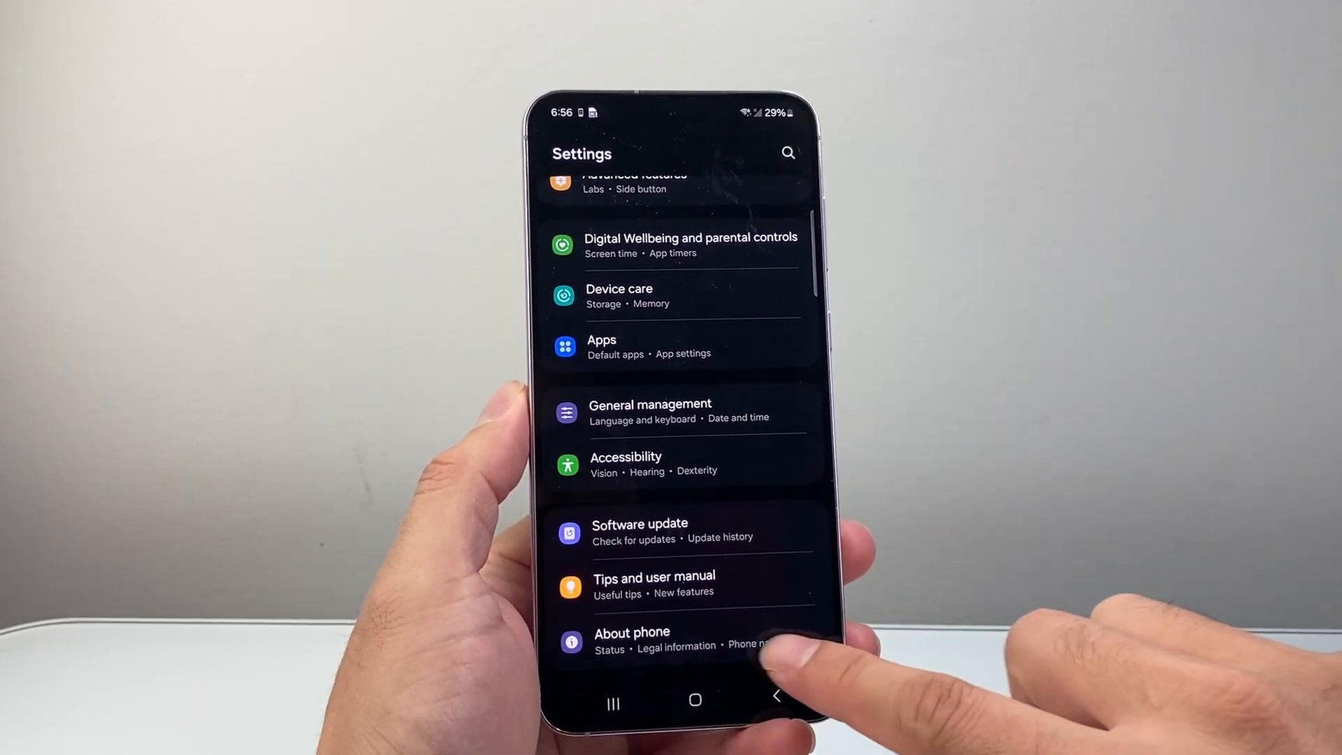
click(632, 632)
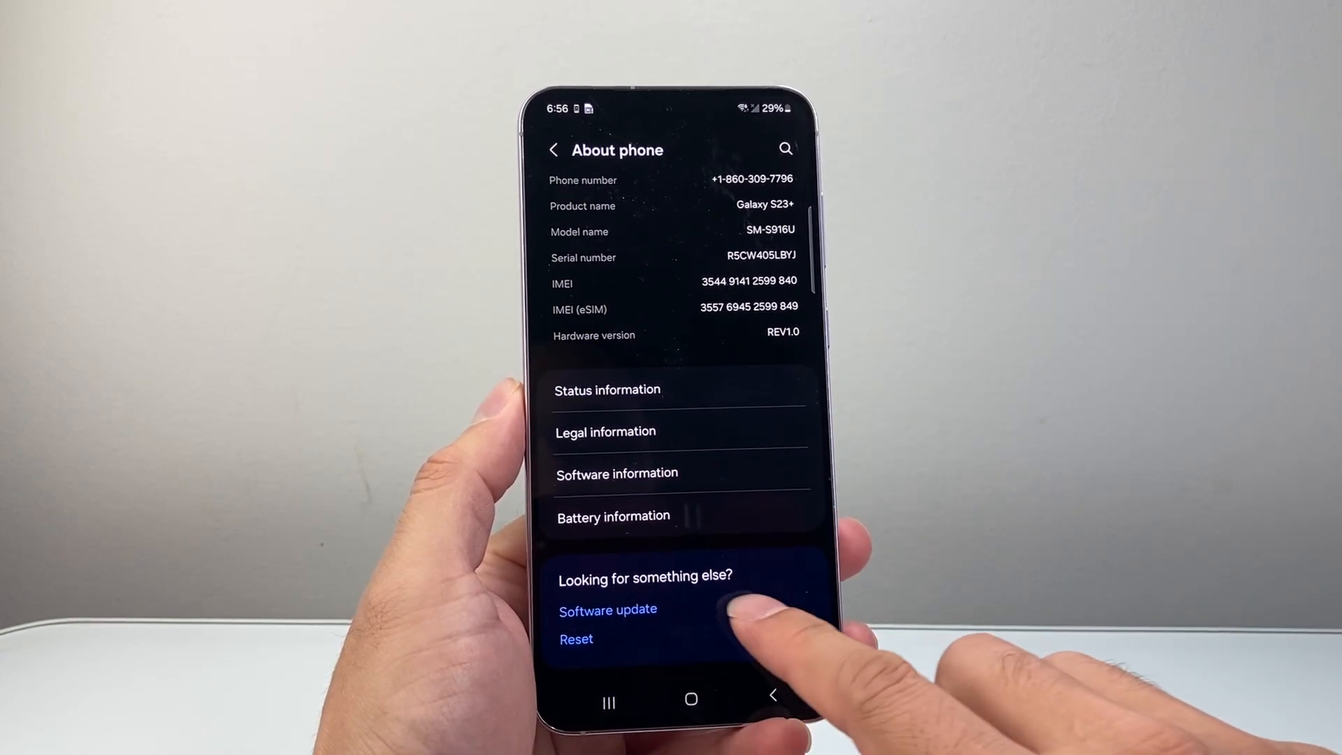
click(608, 609)
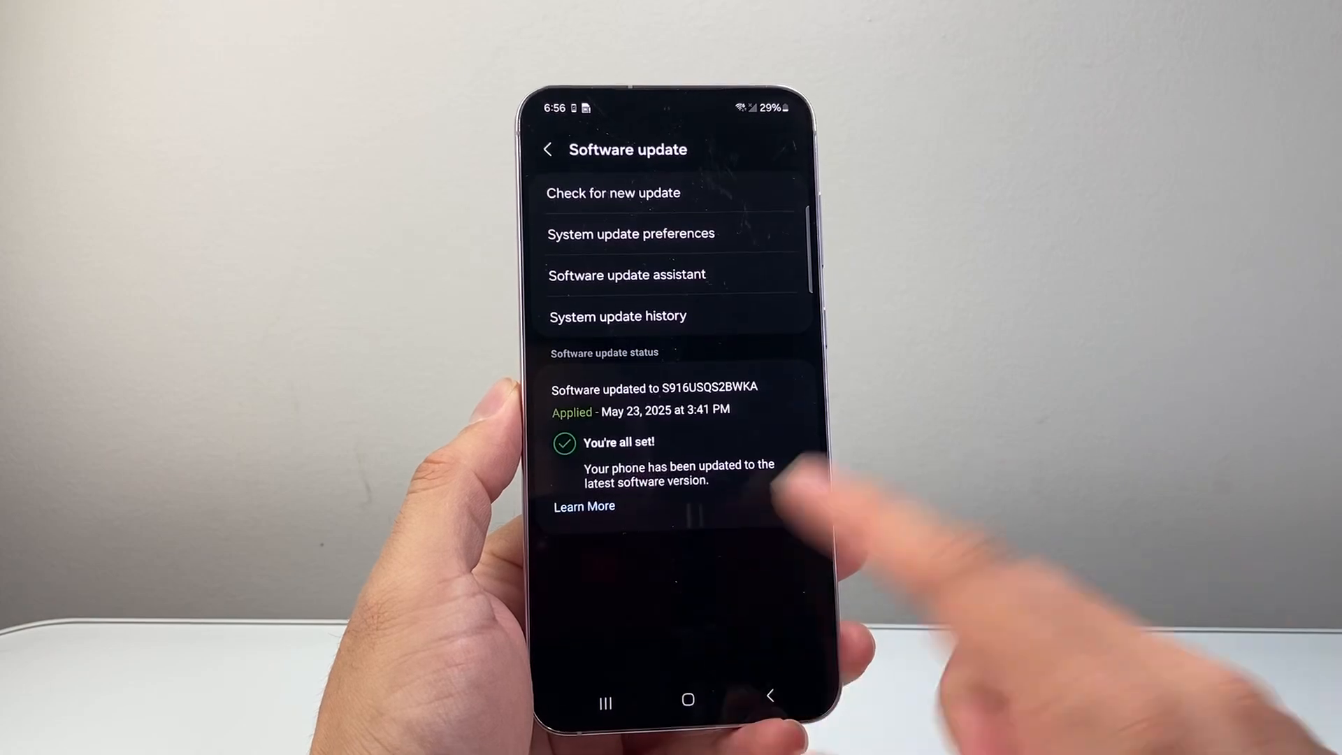